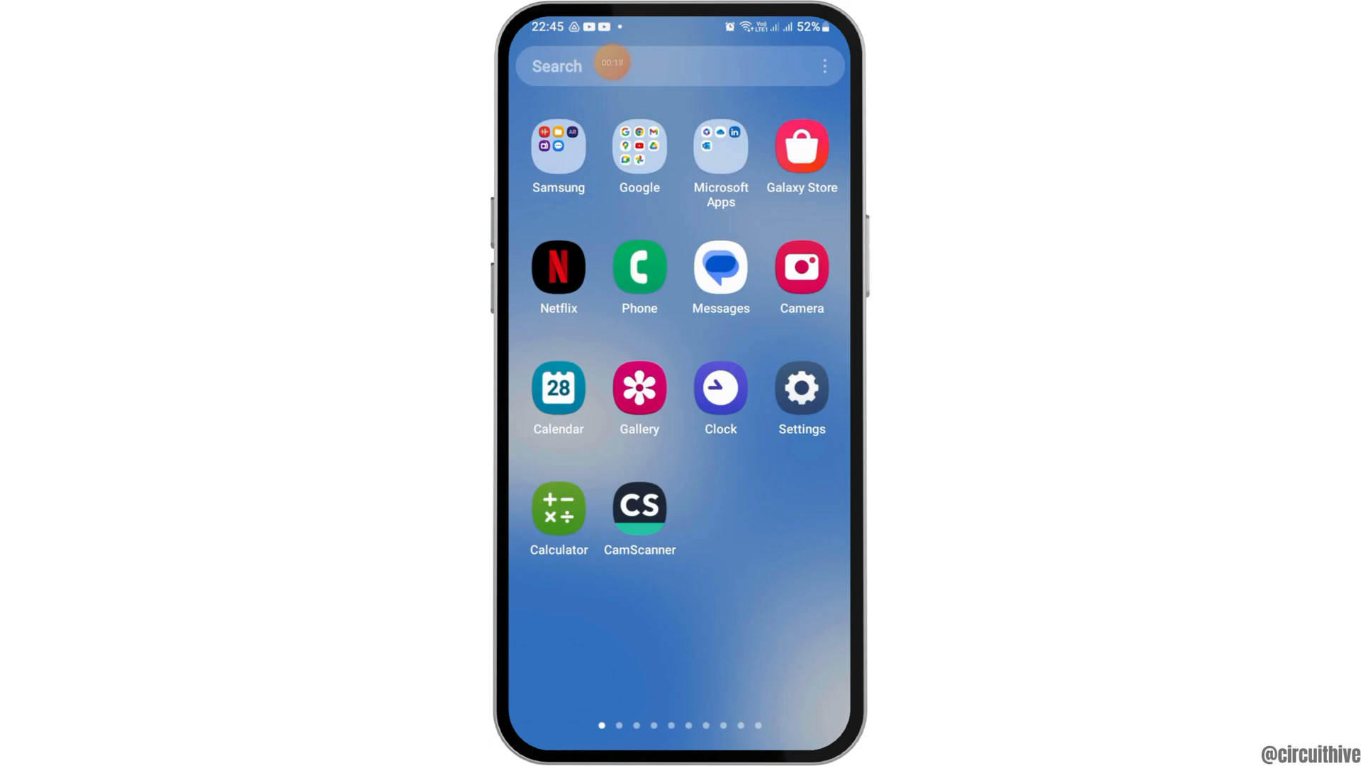
Swipe through the home screen pages and launch Viber to its chats list
scroll(left, 3)
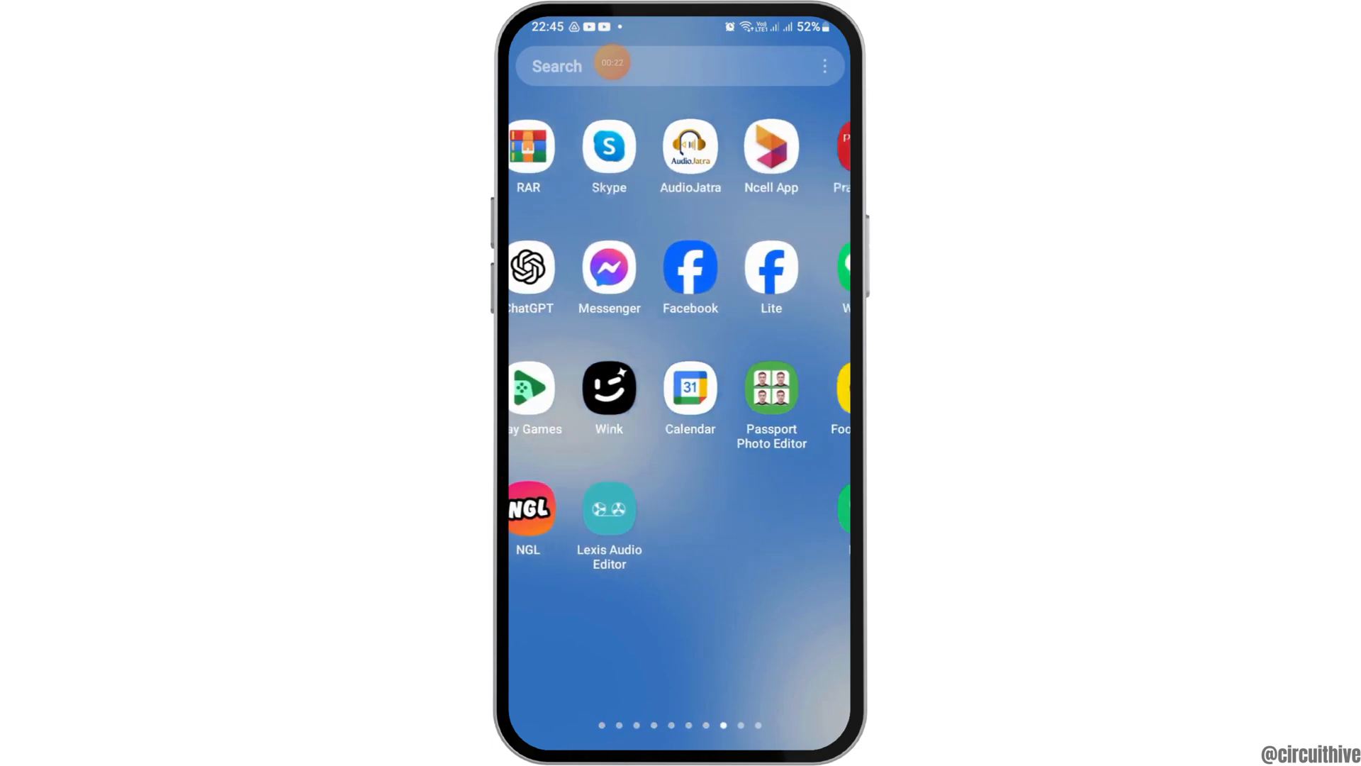
scroll(left, 3)
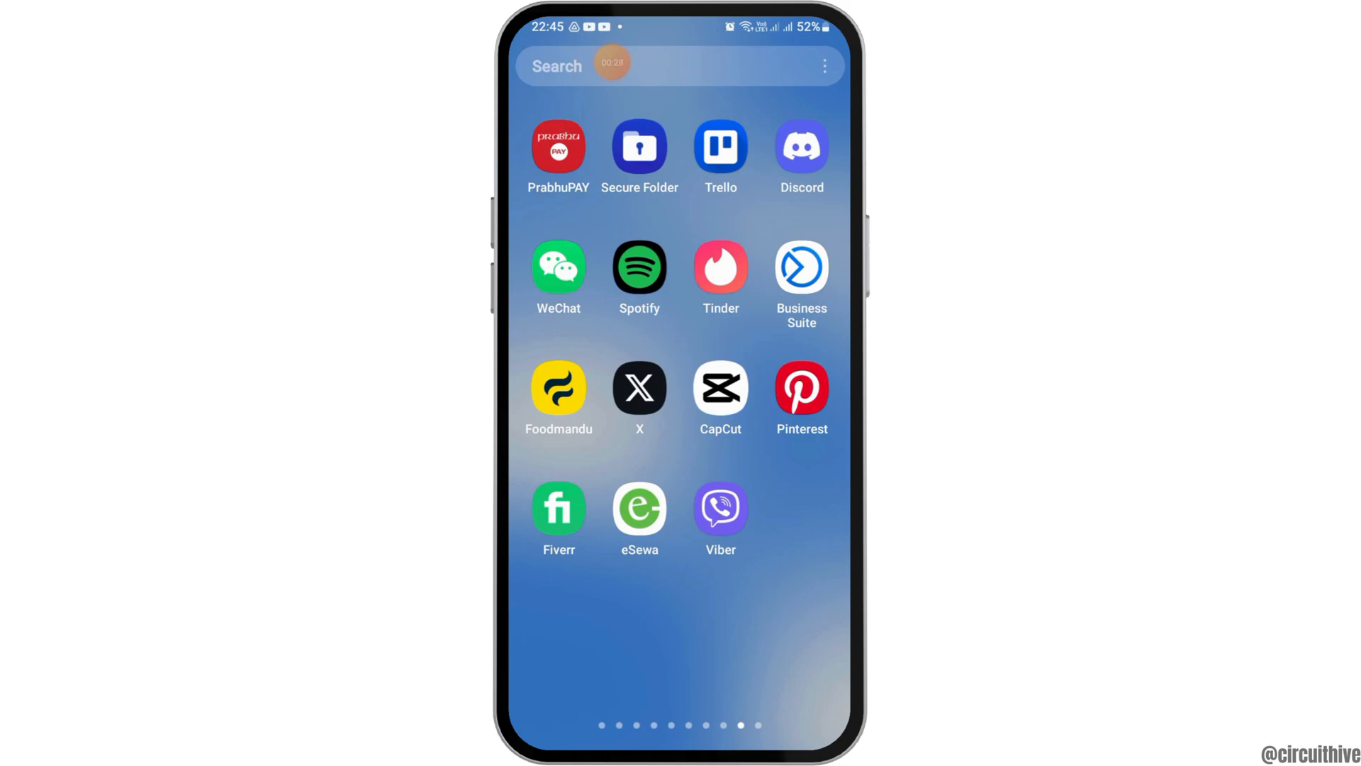
click(721, 508)
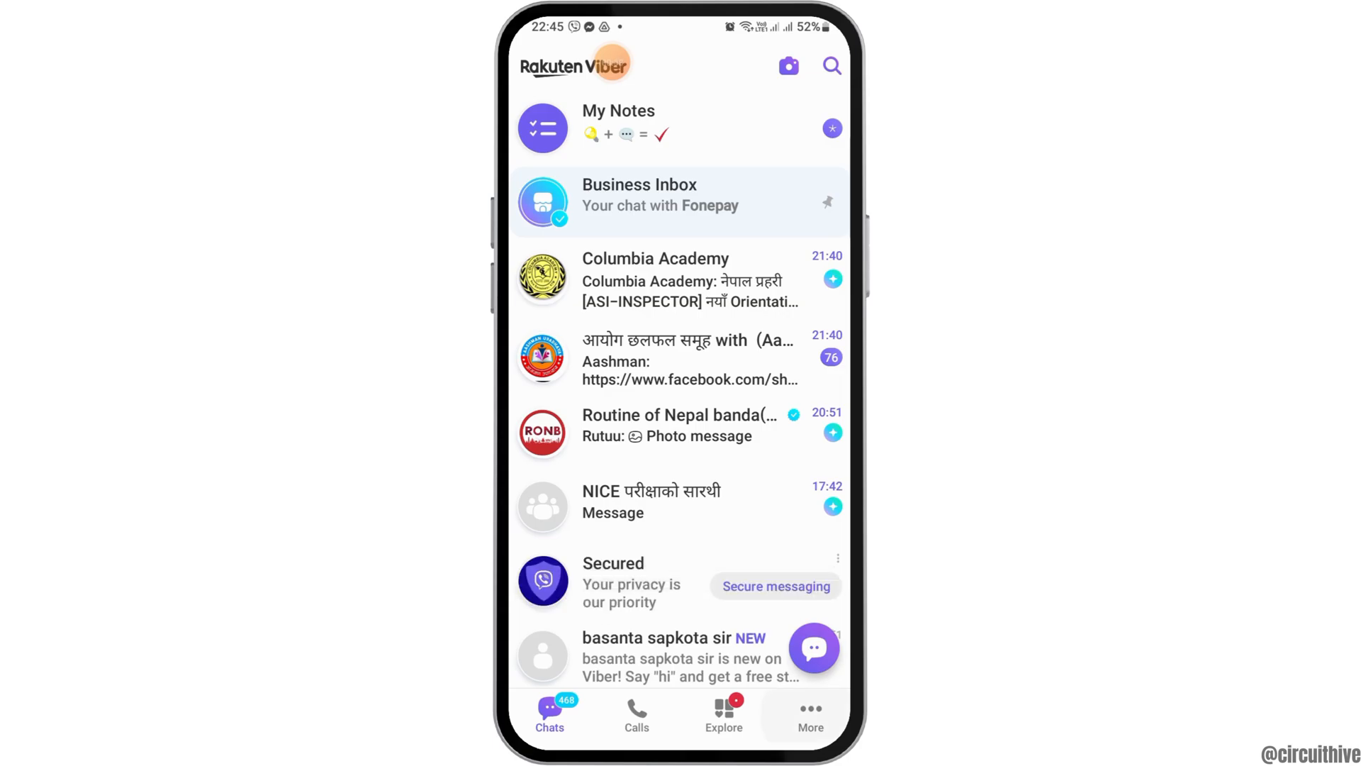
Reach Viber's Settings screen through the More menu
click(808, 712)
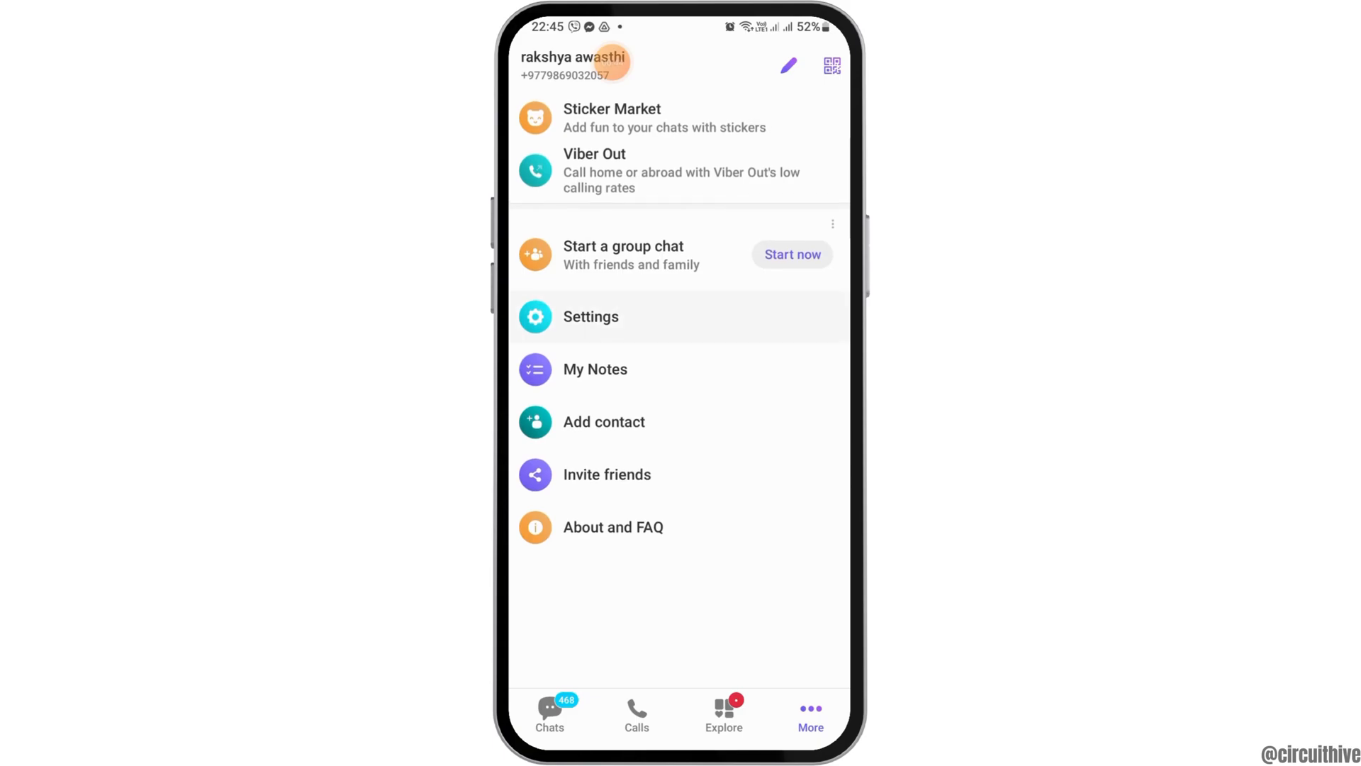
click(590, 316)
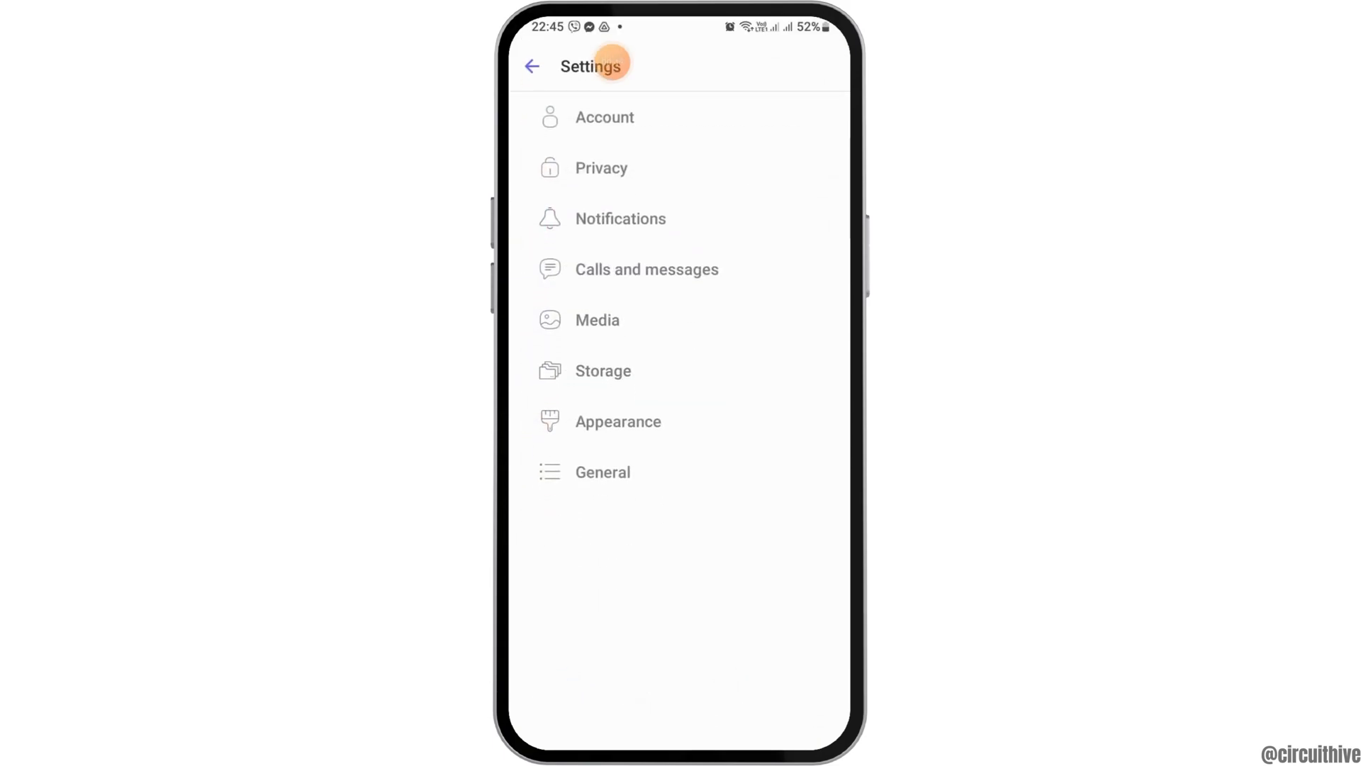
Clear Viber's cache files from Storage, freeing 16.6 MB, and go back
click(603, 370)
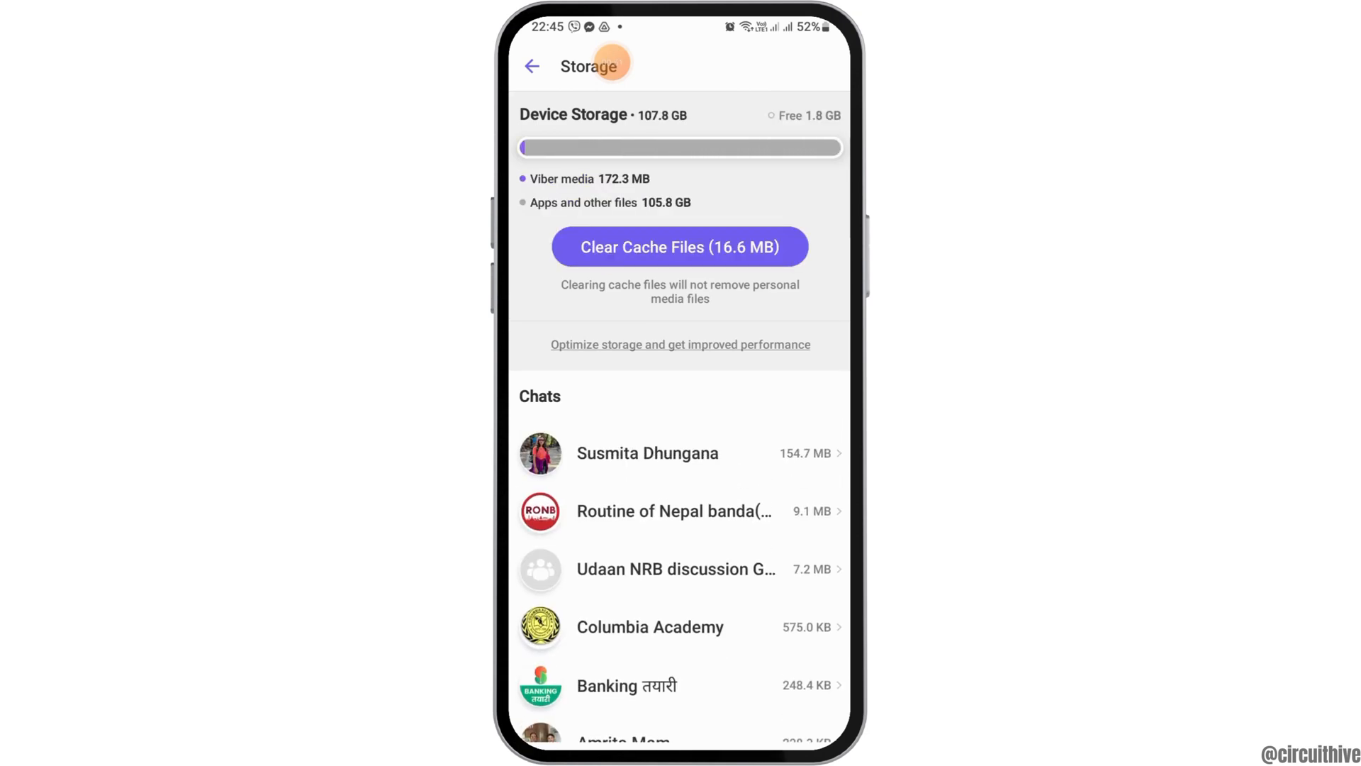
click(680, 246)
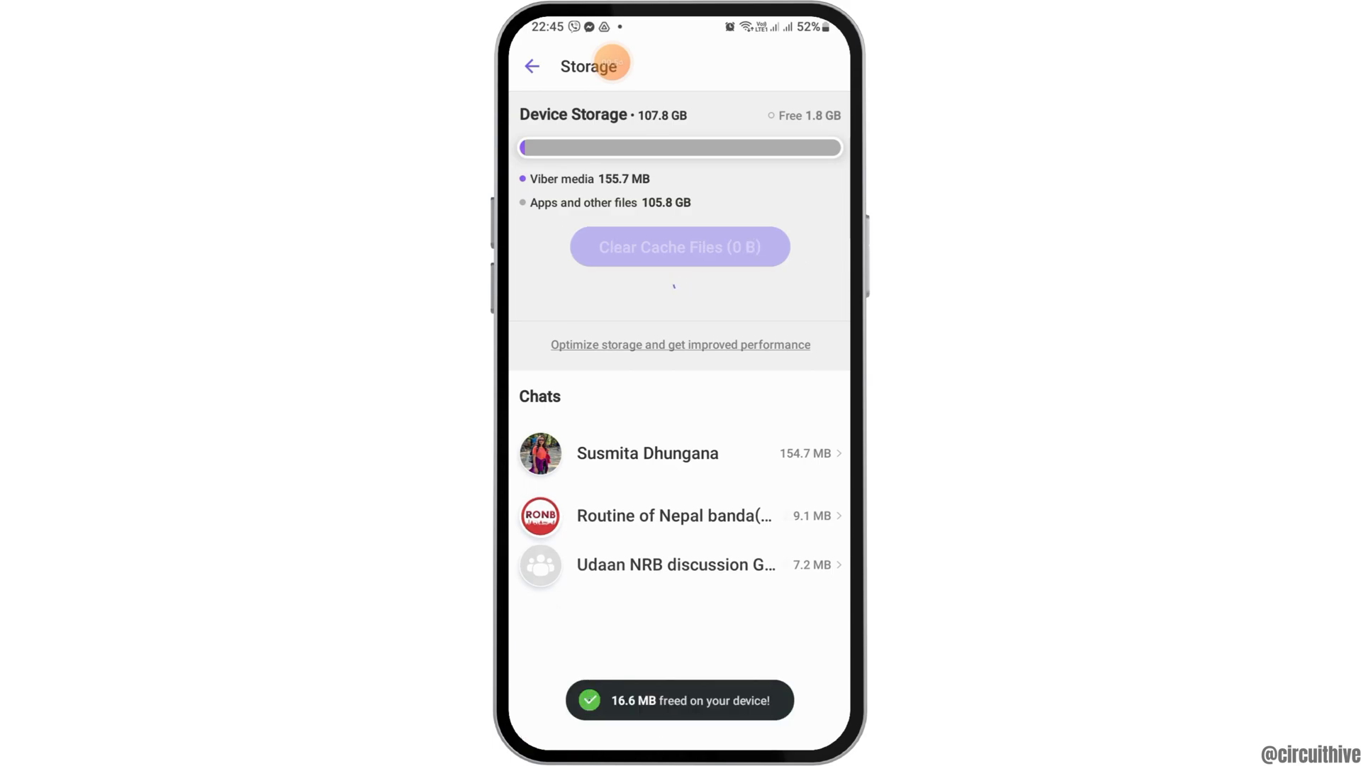
click(532, 67)
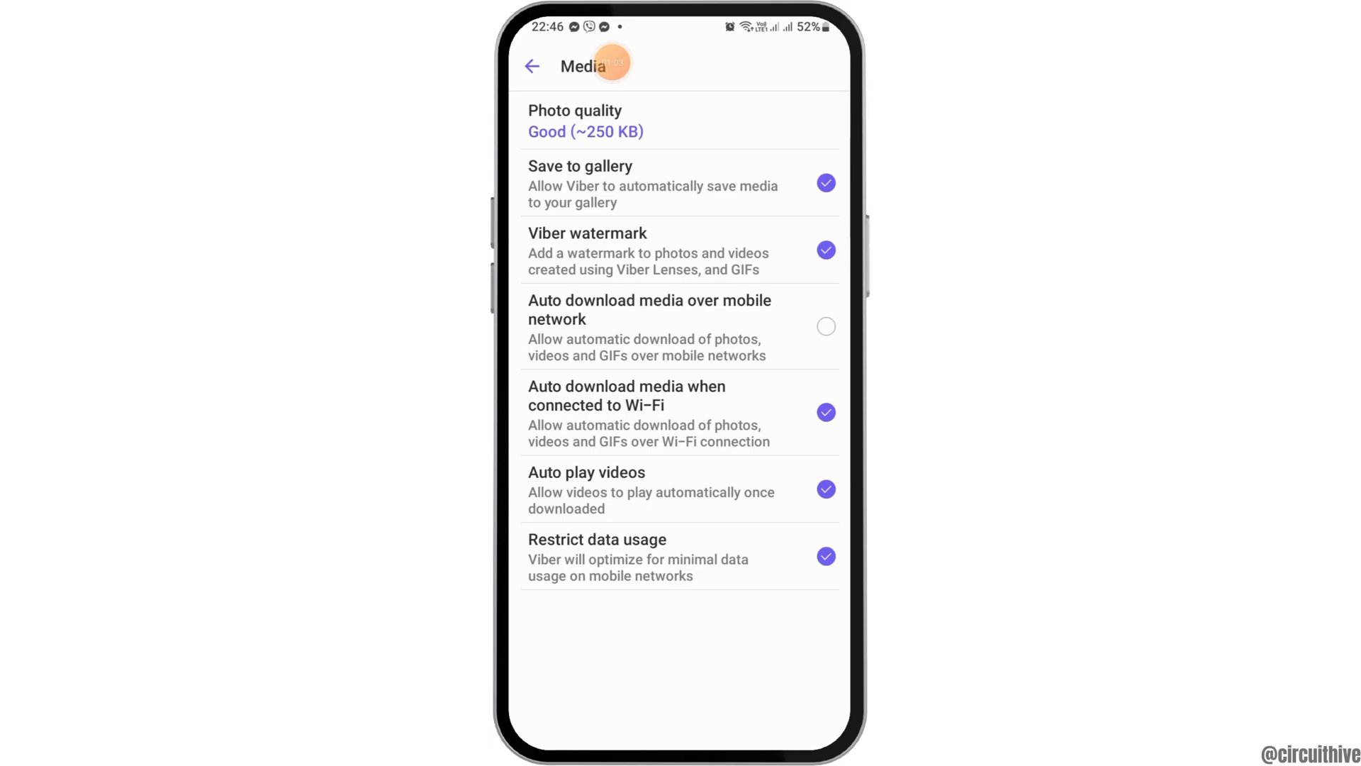
click(532, 66)
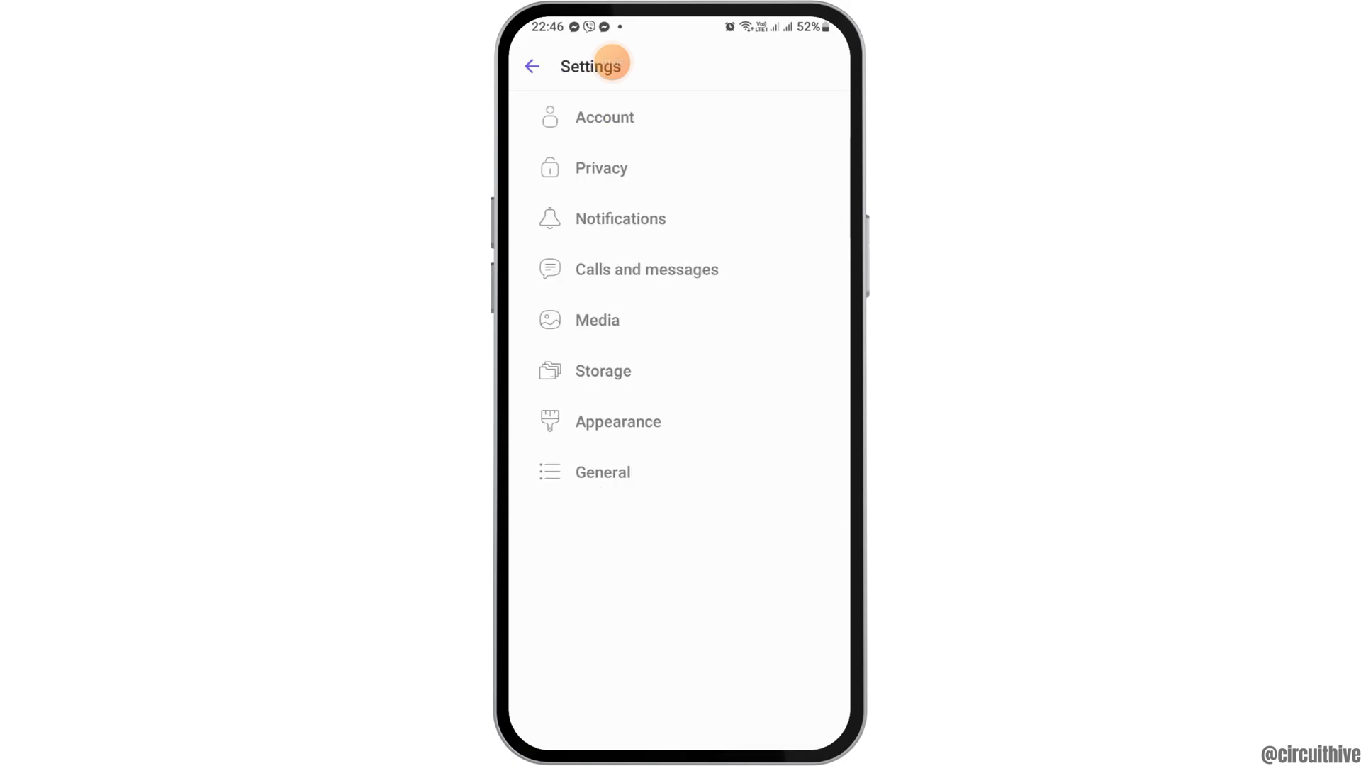
Bring up the Viber backup screen under Account with last backup details
click(604, 118)
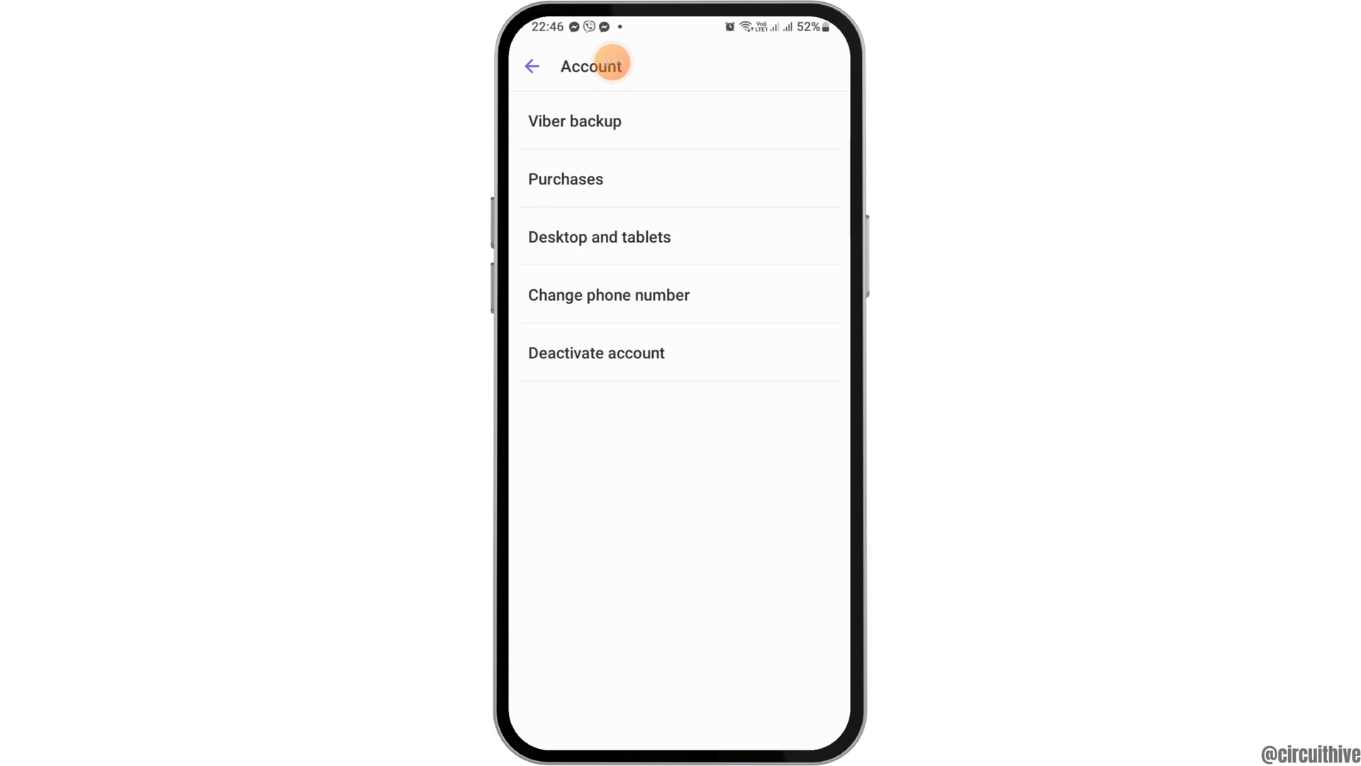
click(574, 121)
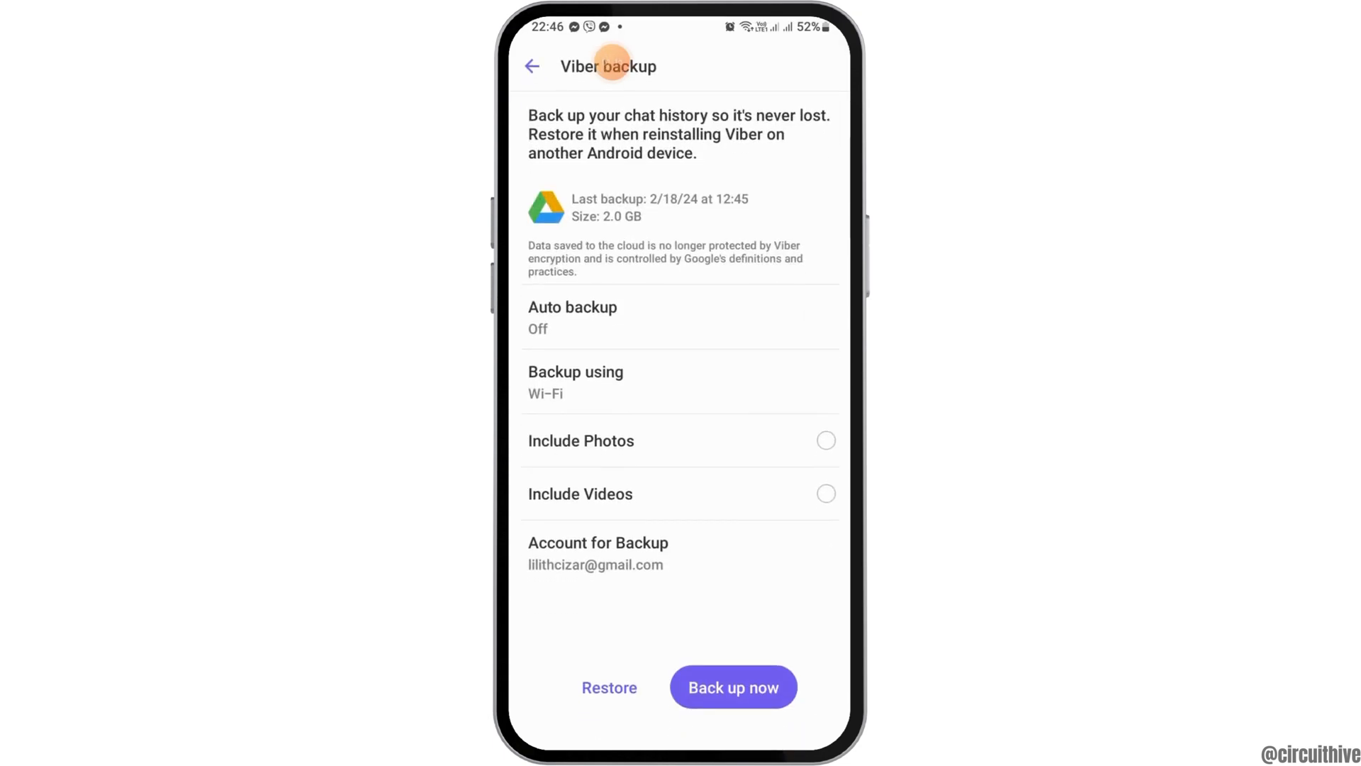